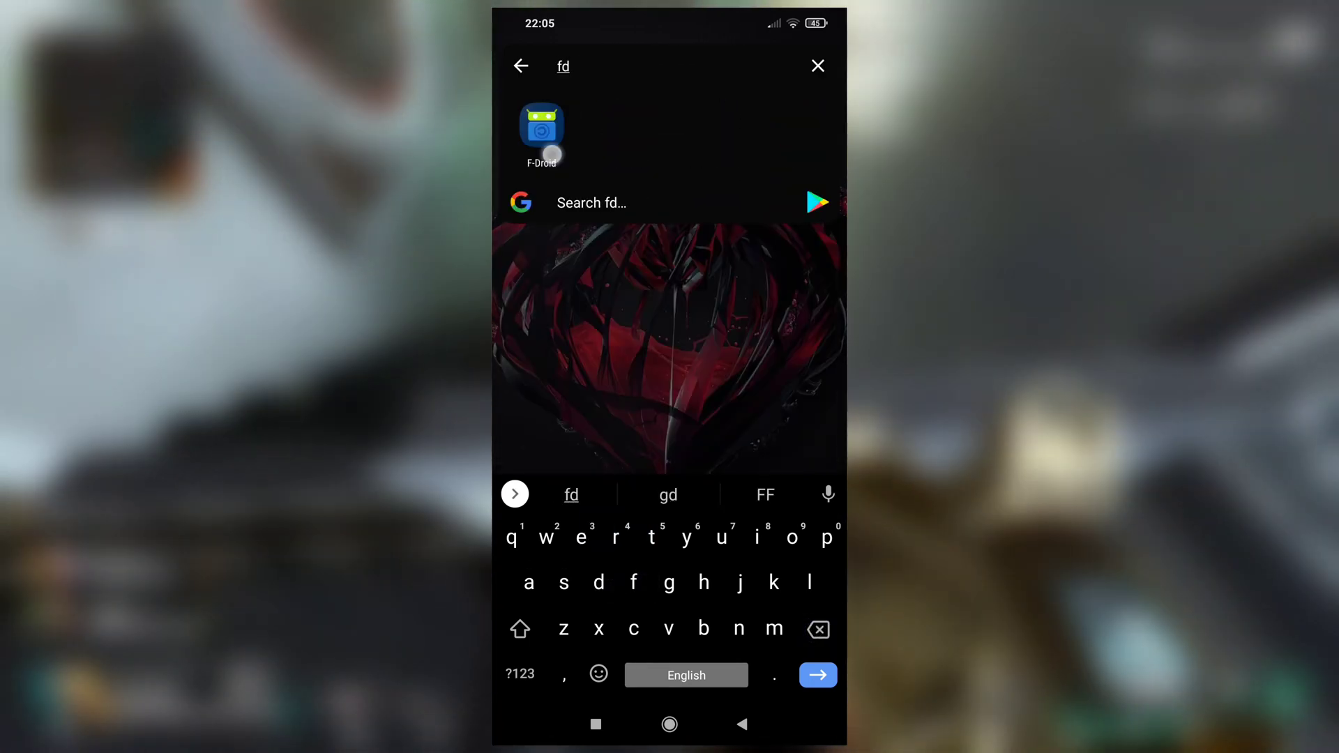
Search F-Droid for 'termux' and open the Termux app's details
click(541, 128)
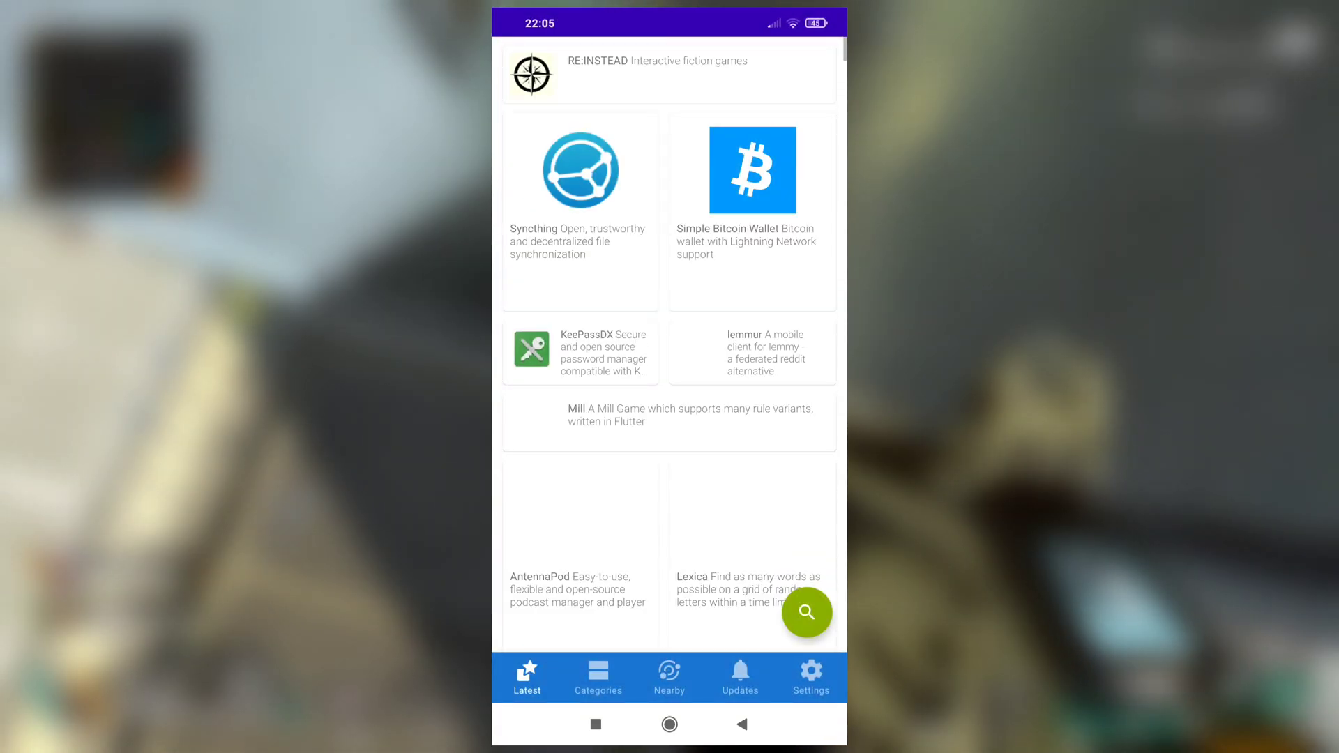
click(806, 613)
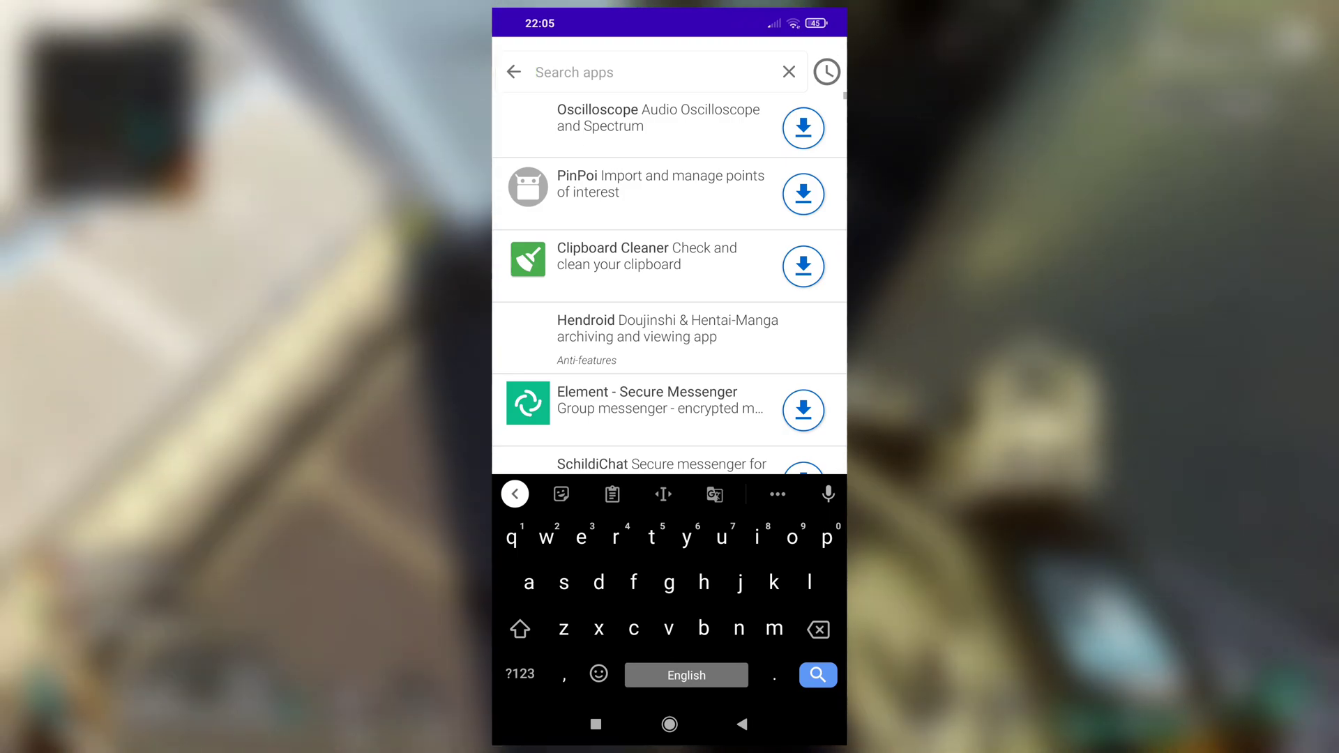
text(termux)
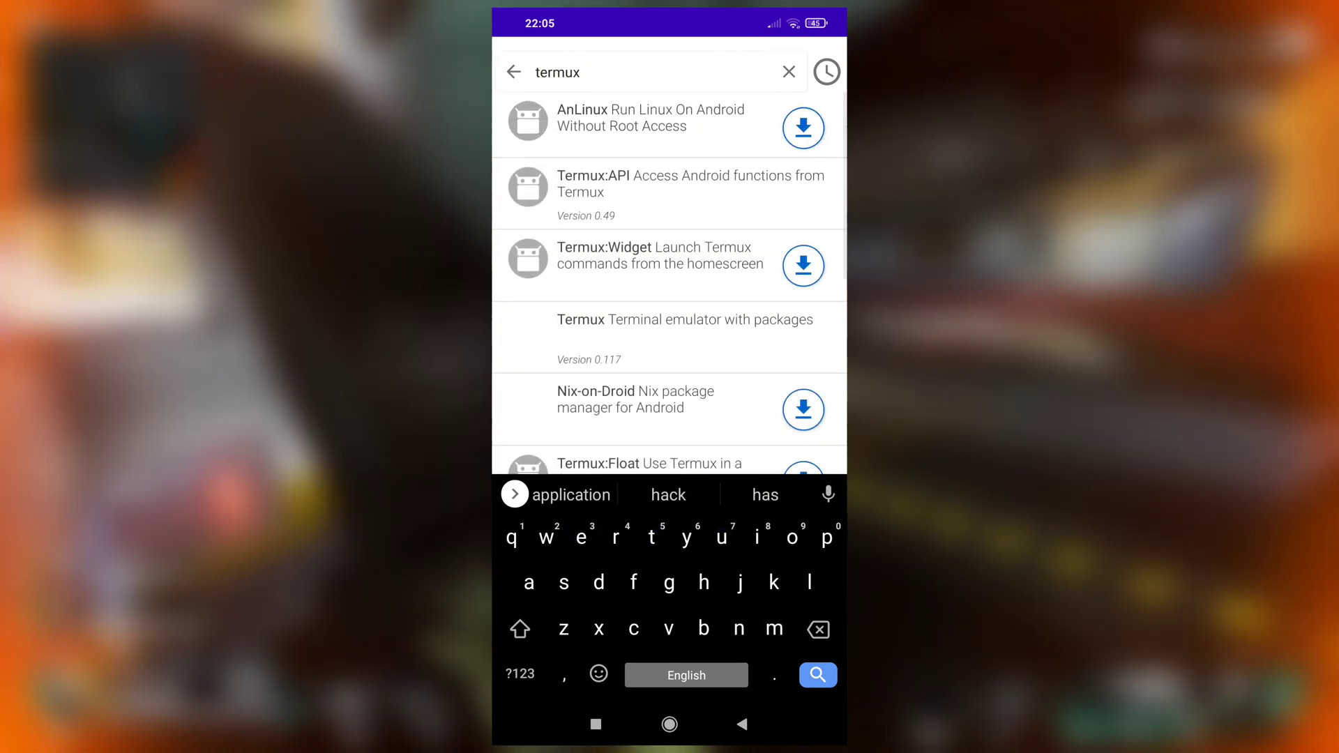
scroll(up, 3)
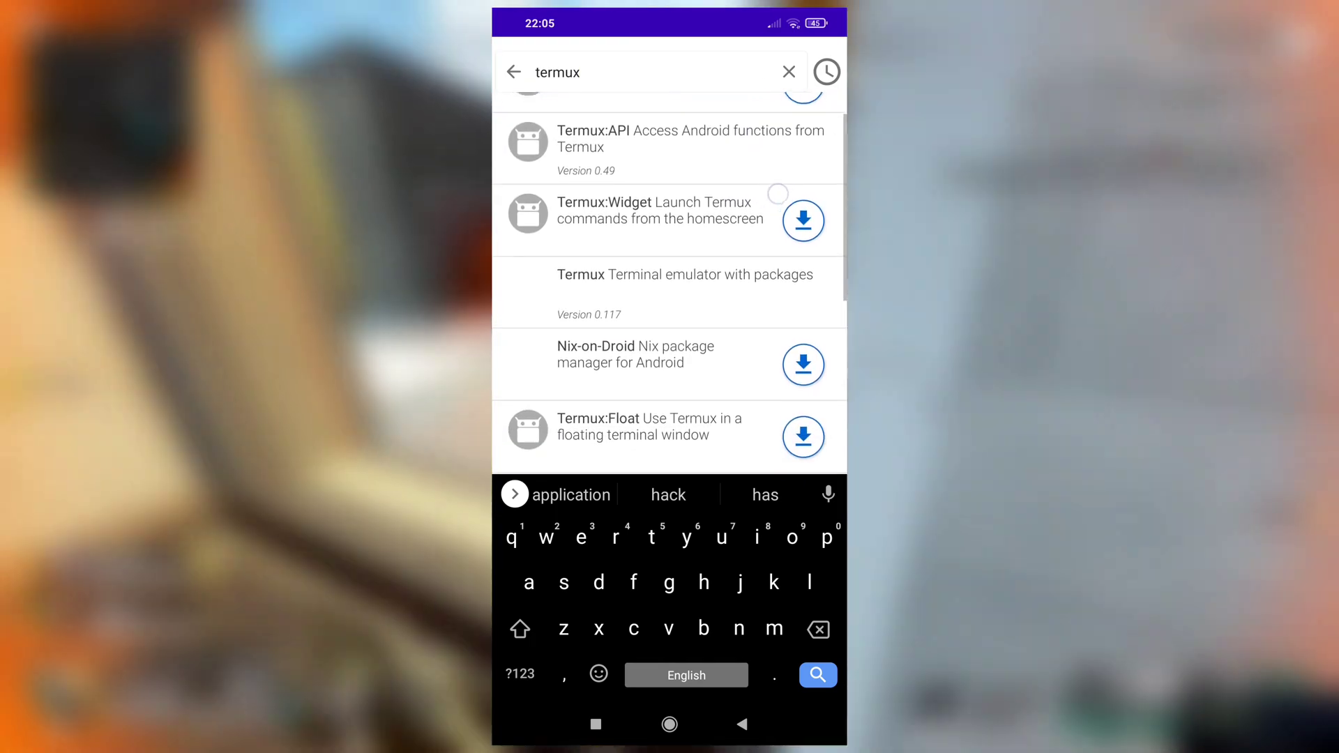
scroll(down, 3)
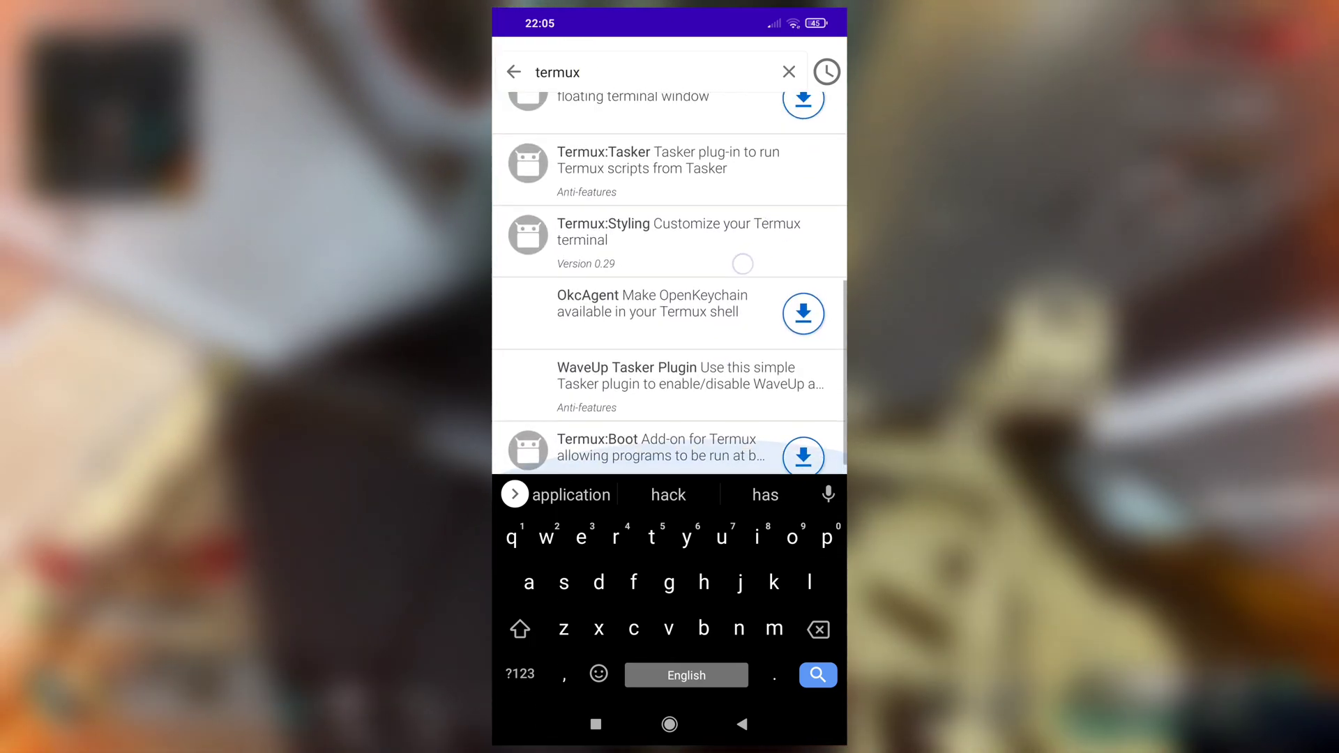
scroll(up, 3)
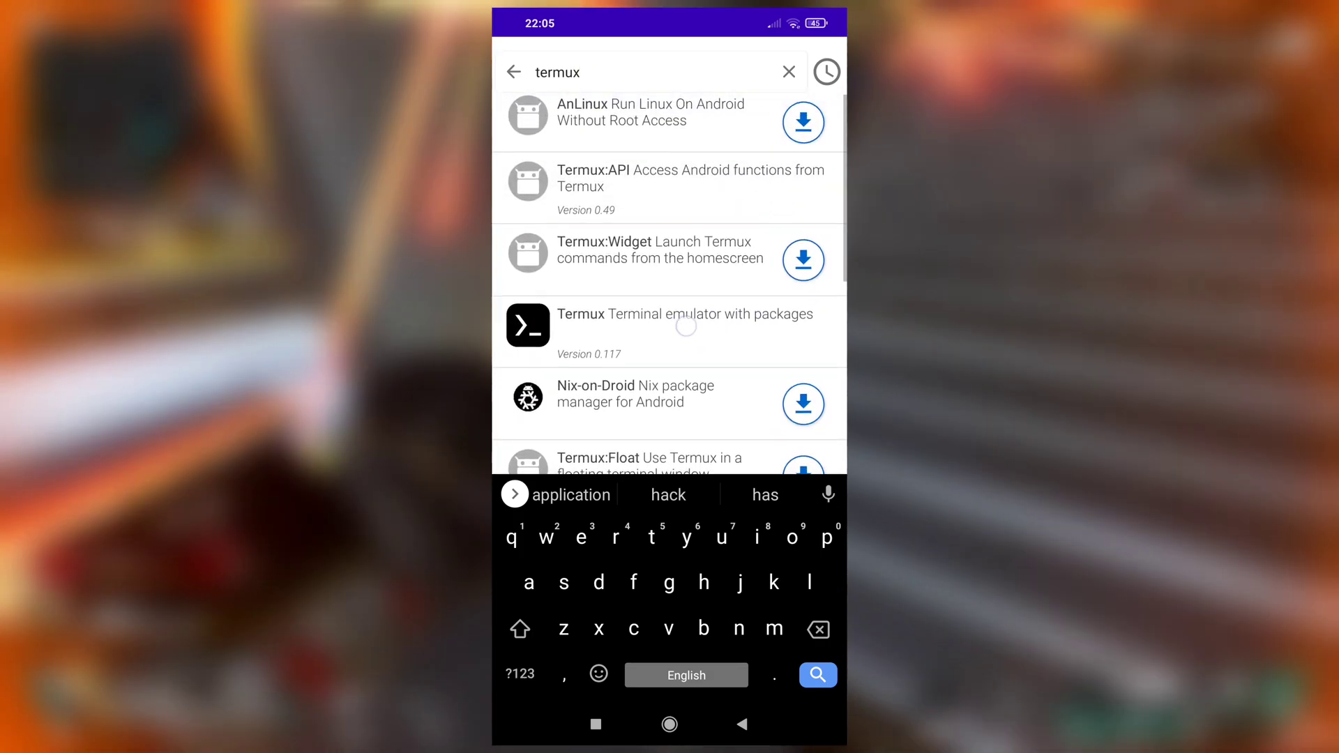
click(669, 187)
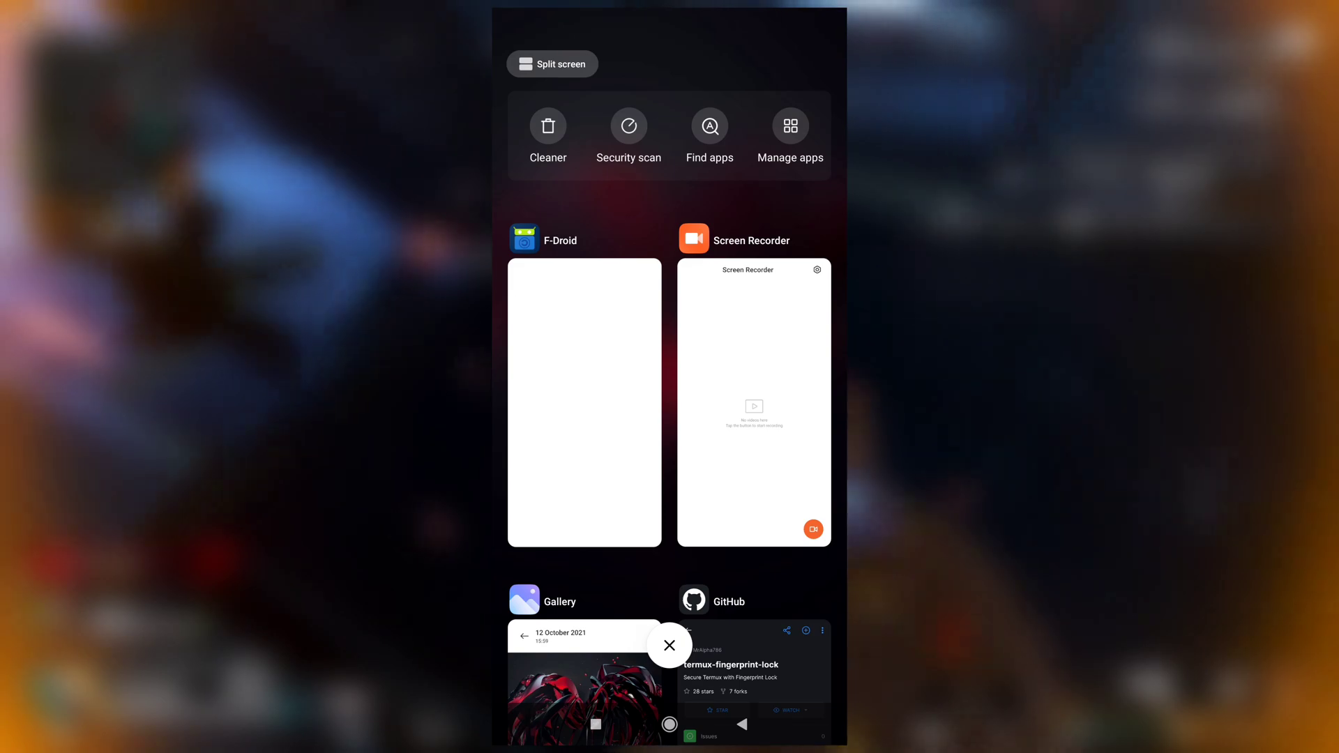
Switch to the termux-fingerprint-lock repository in GitHub and scroll to the README
click(753, 666)
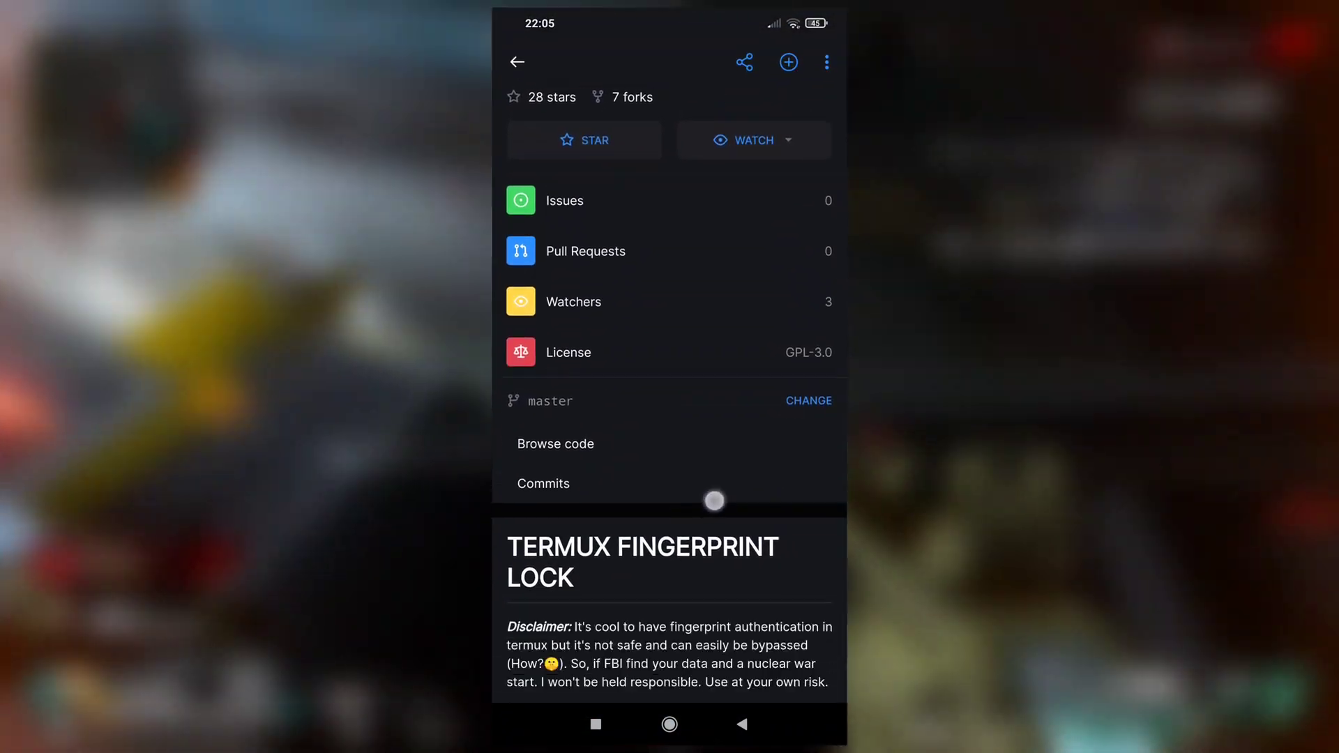
scroll(down, 3)
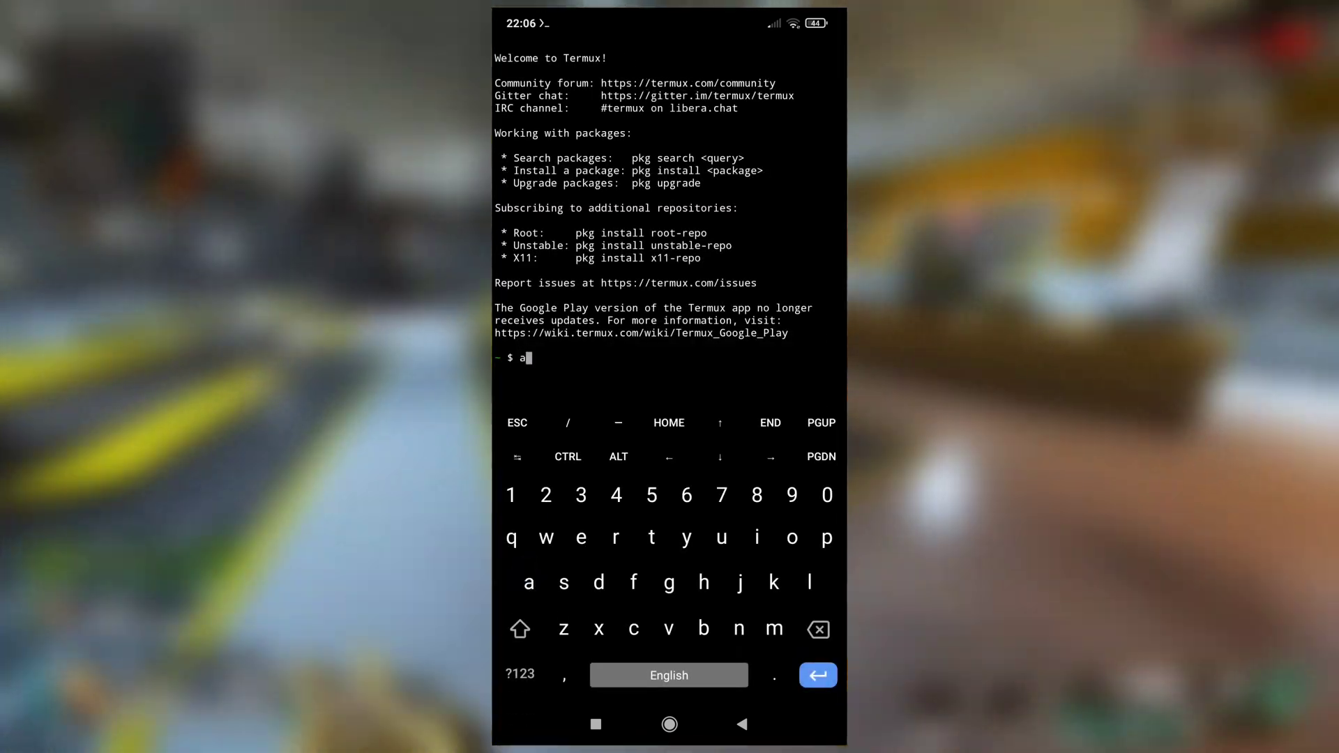
Run apt update and install wget in Termux
text(pt install wget)
text(apt upda)
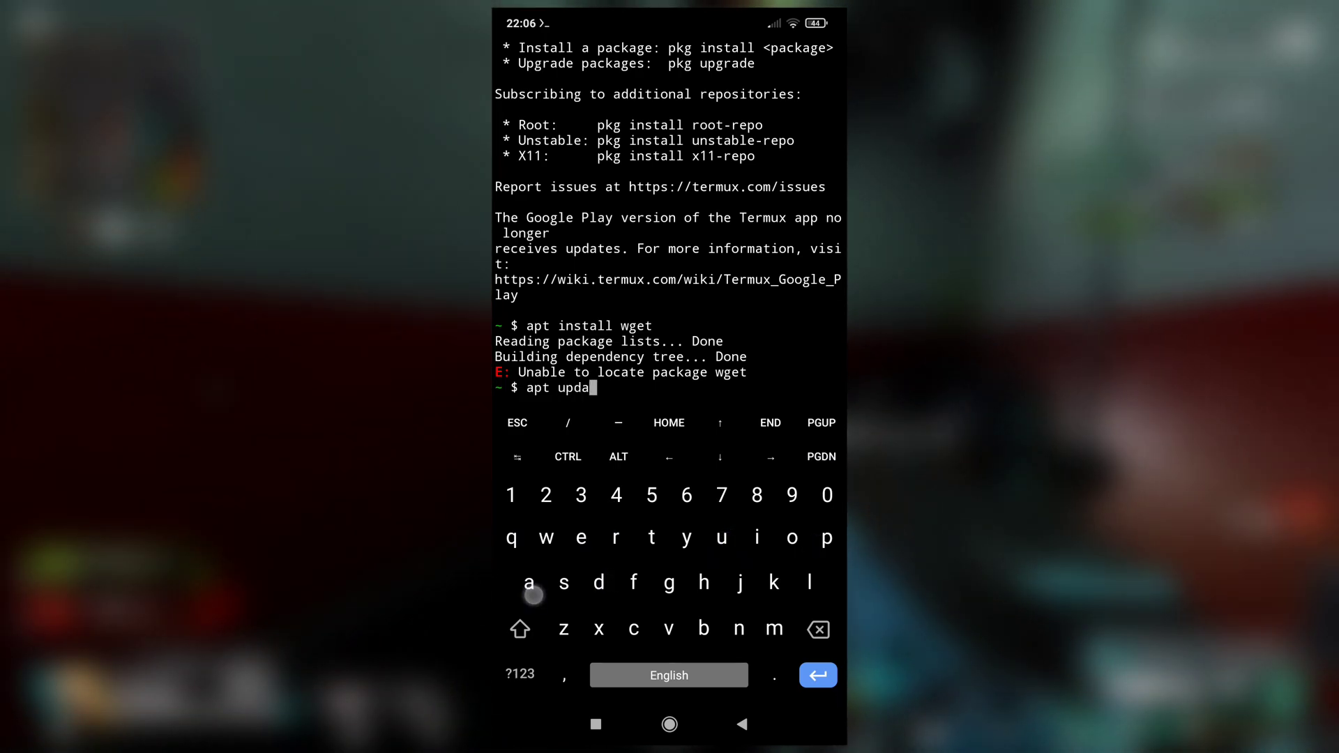
key(Return)
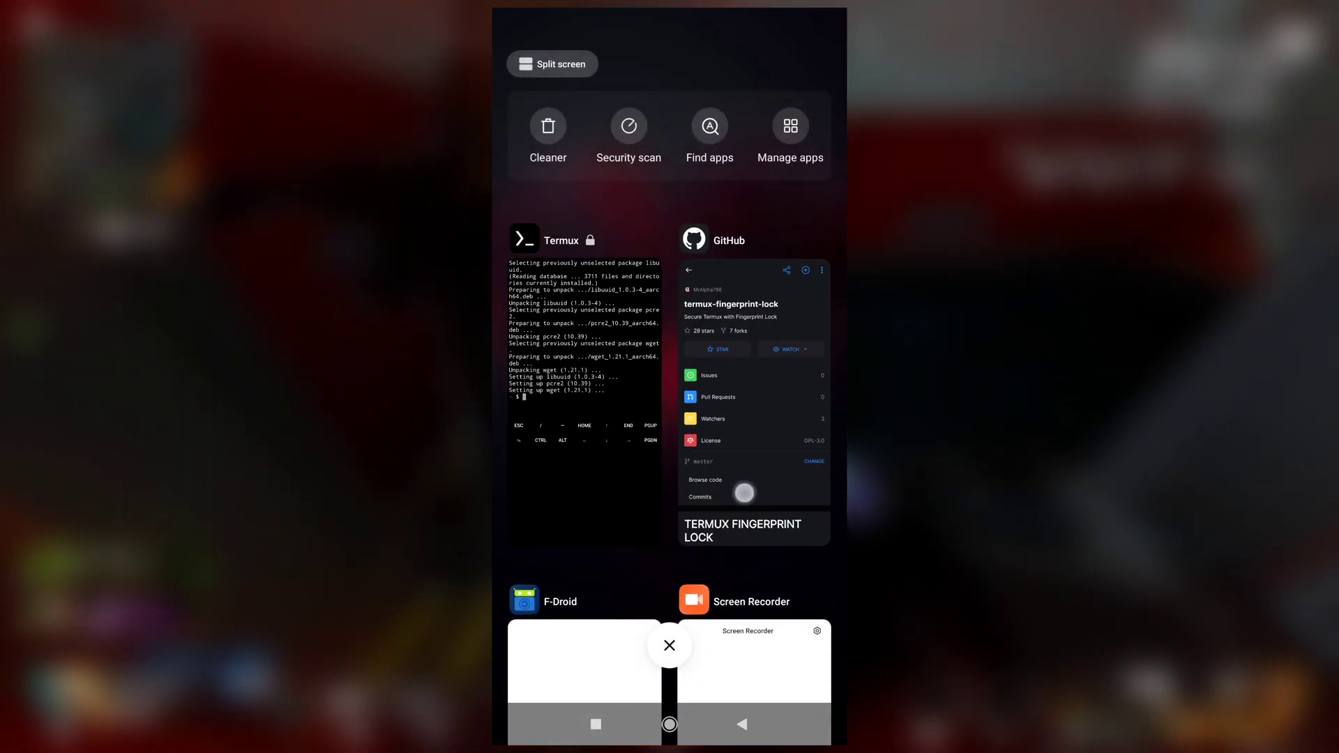
Copy the wget installation command from the README's Installation section
click(752, 384)
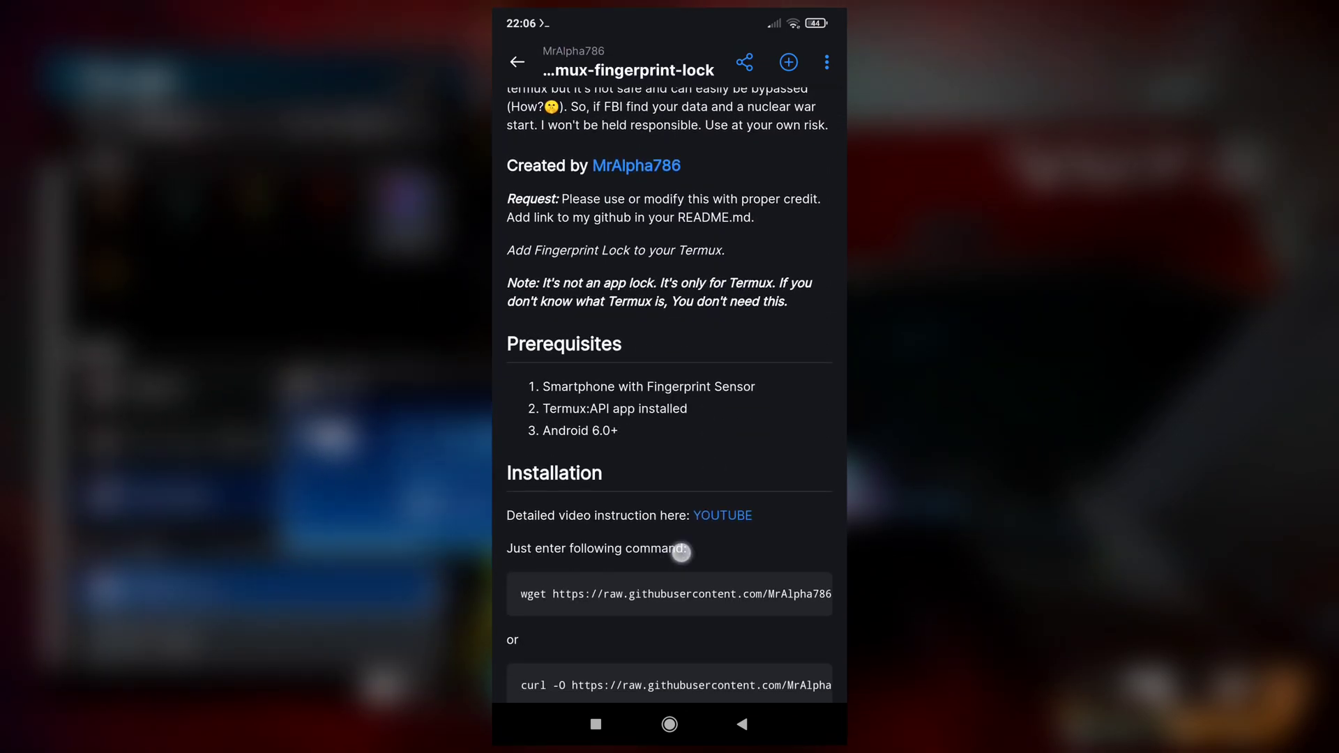
scroll(up, 3)
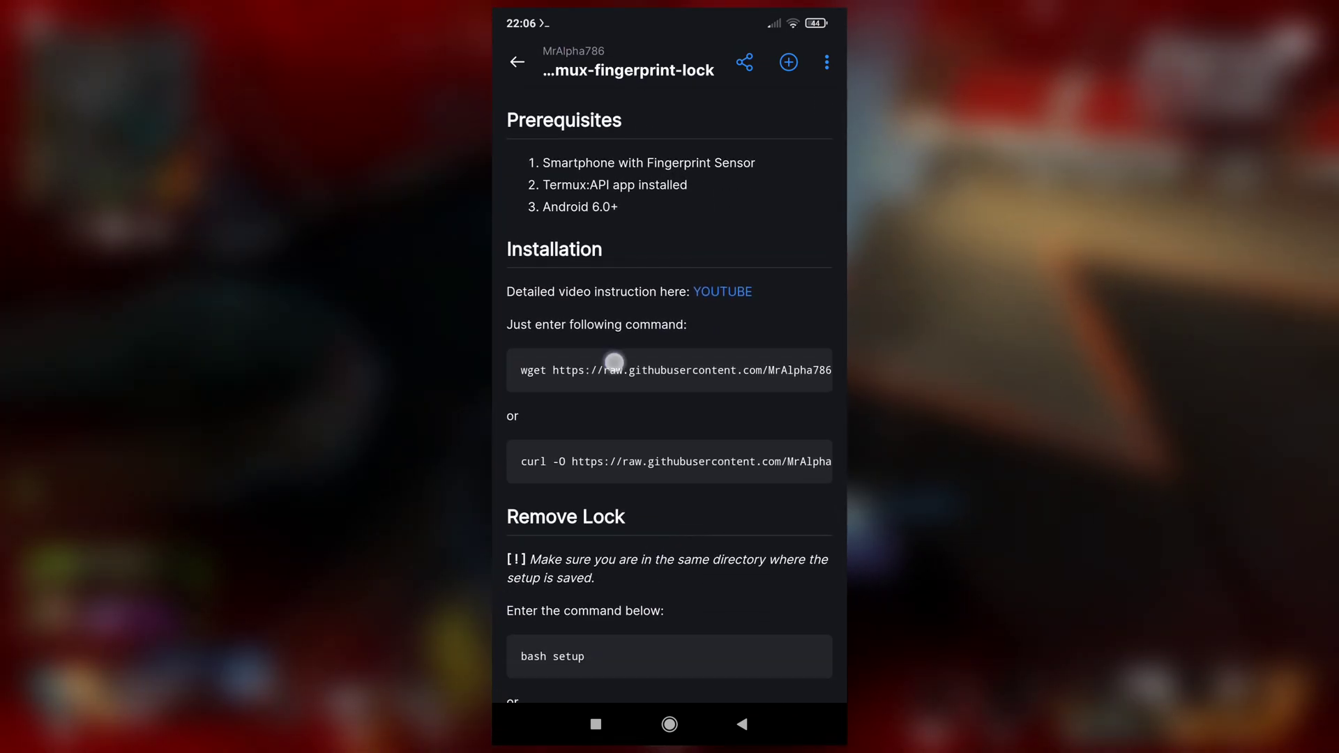
double_click(615, 370)
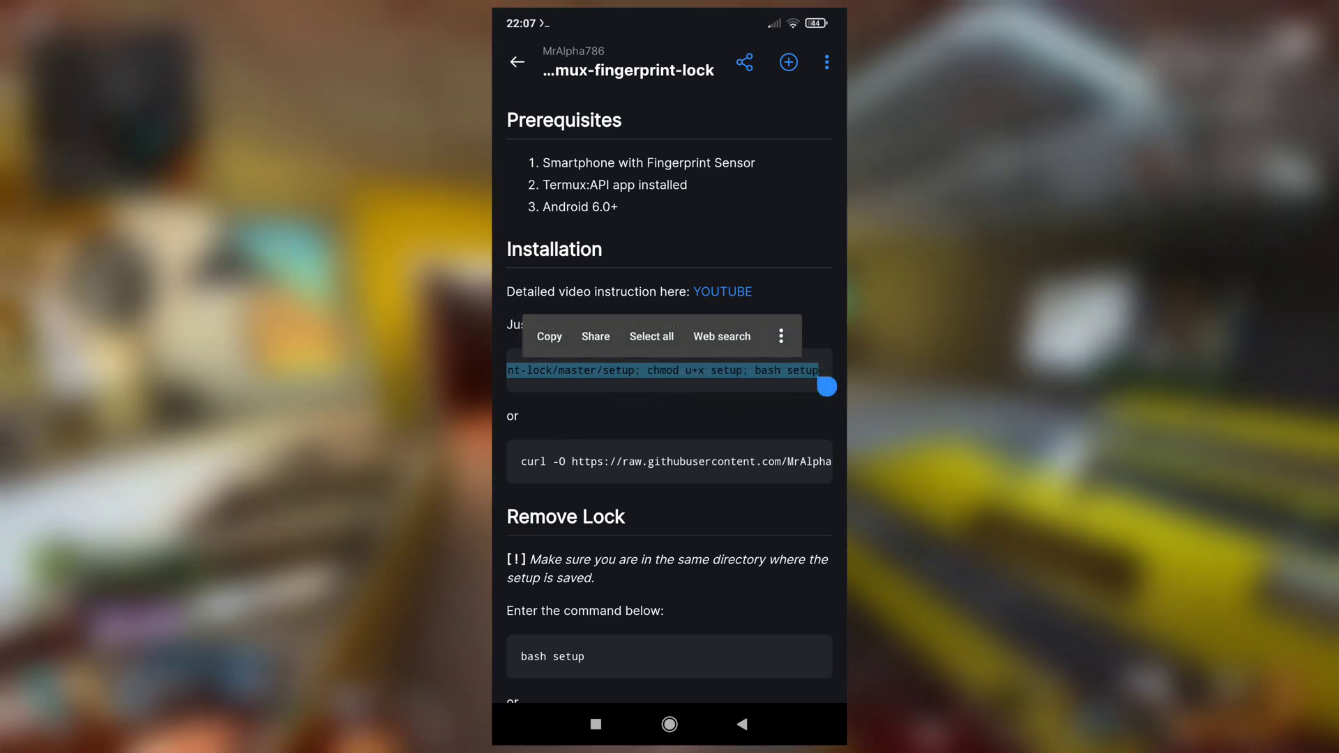
click(669, 724)
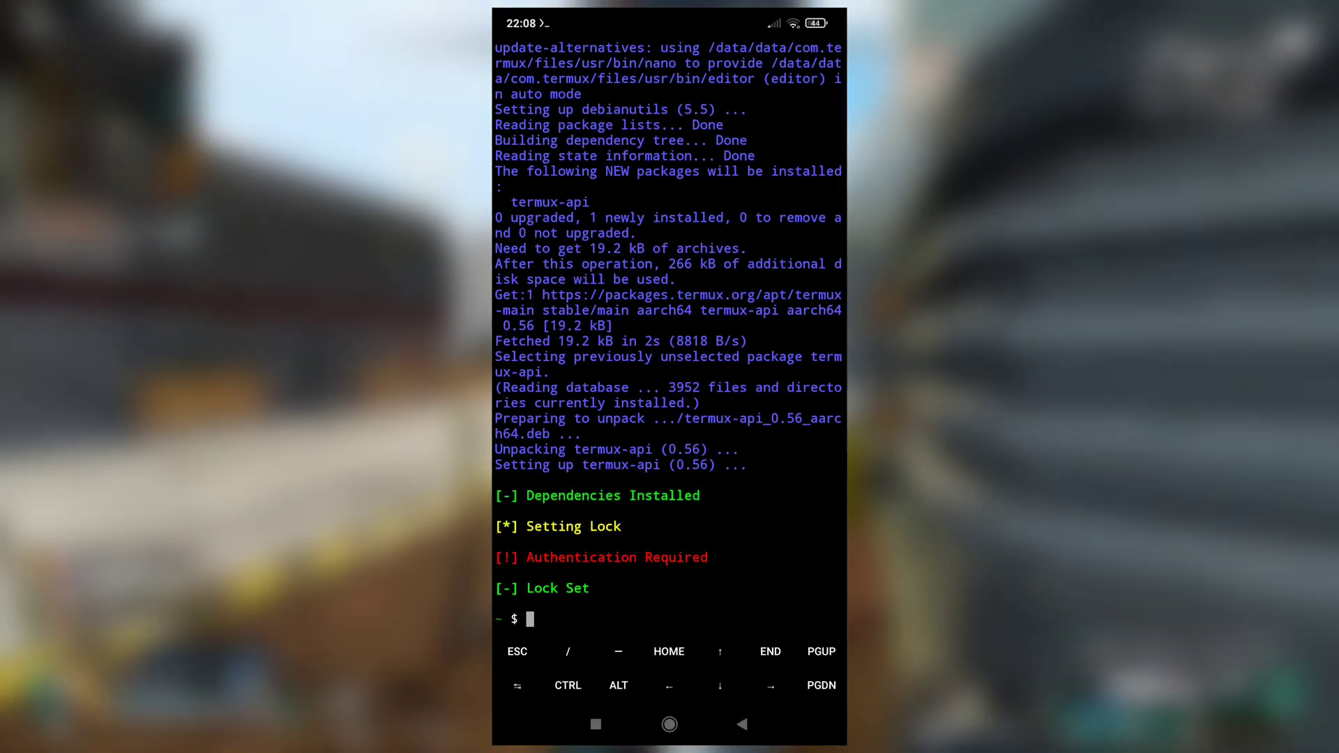
Leave Termux for the home screen after the fingerprint lock is set
click(669, 723)
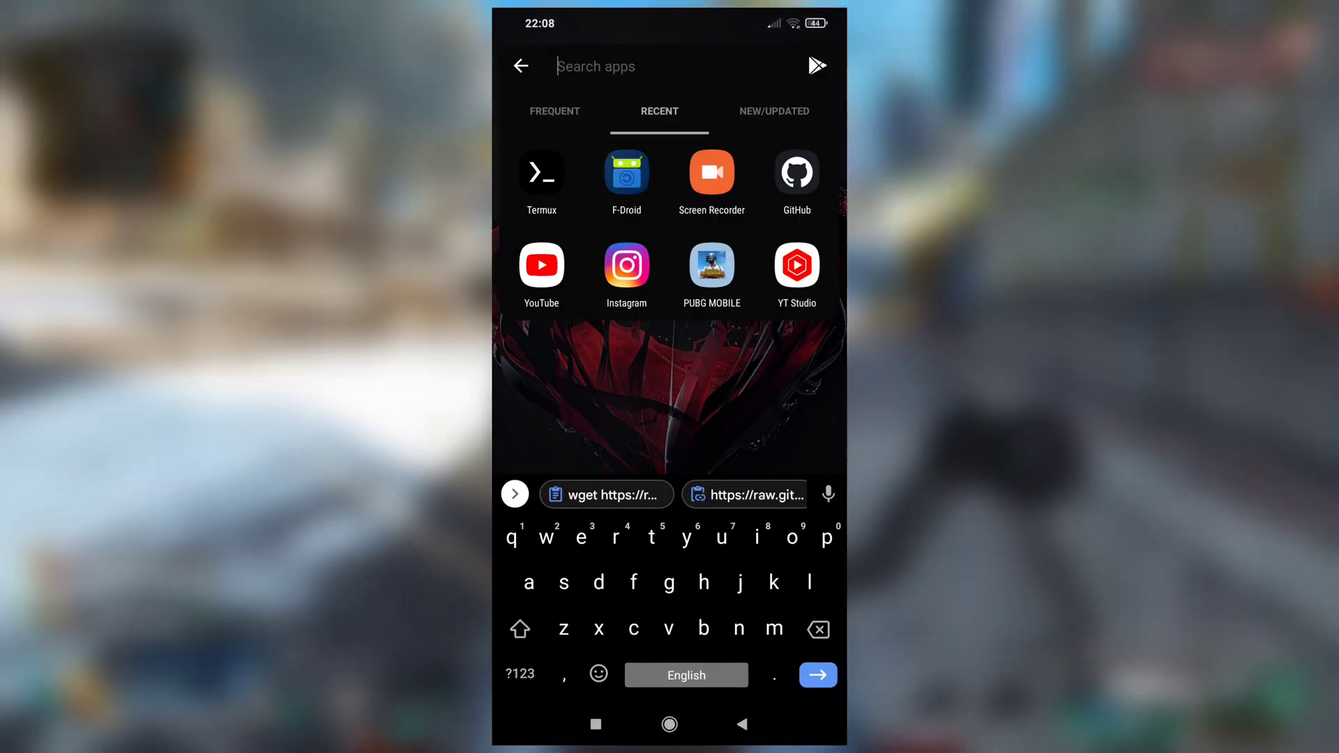
Dismiss the keyboard and launch Termux from Recent in the app drawer
click(540, 171)
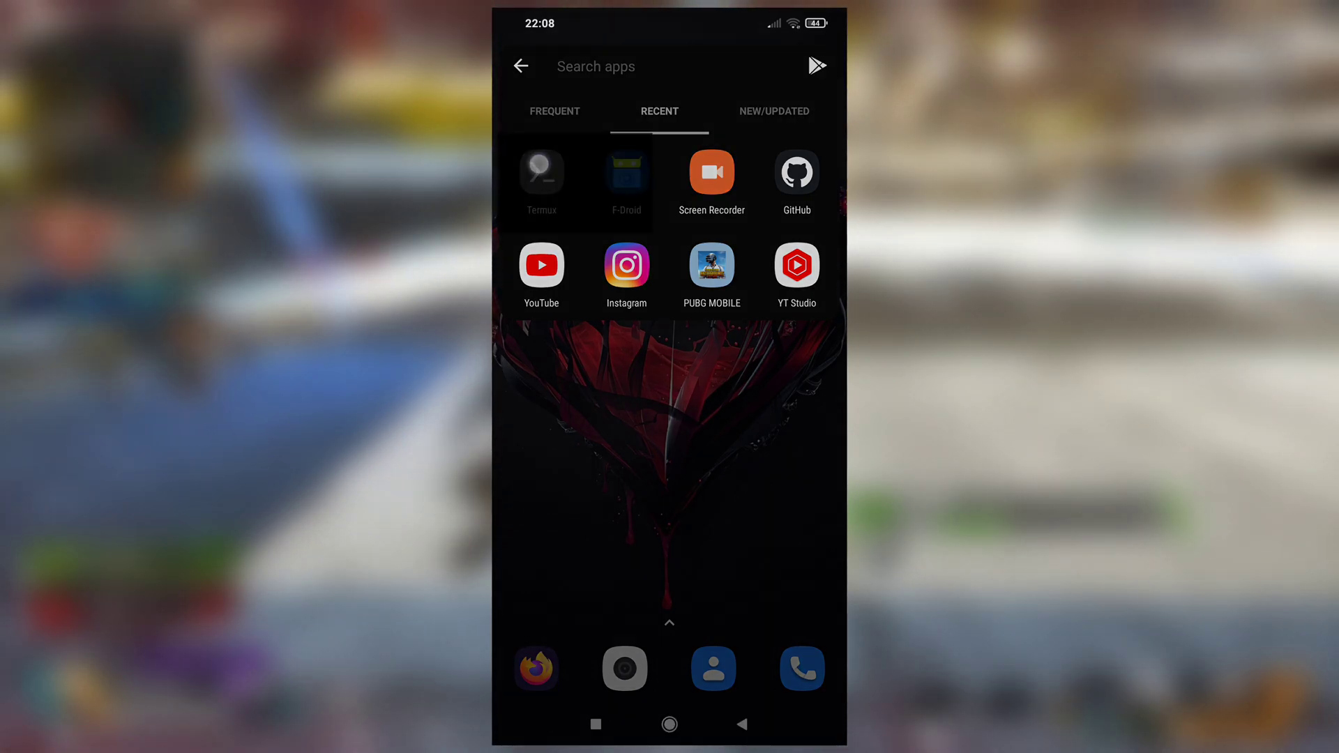
click(541, 170)
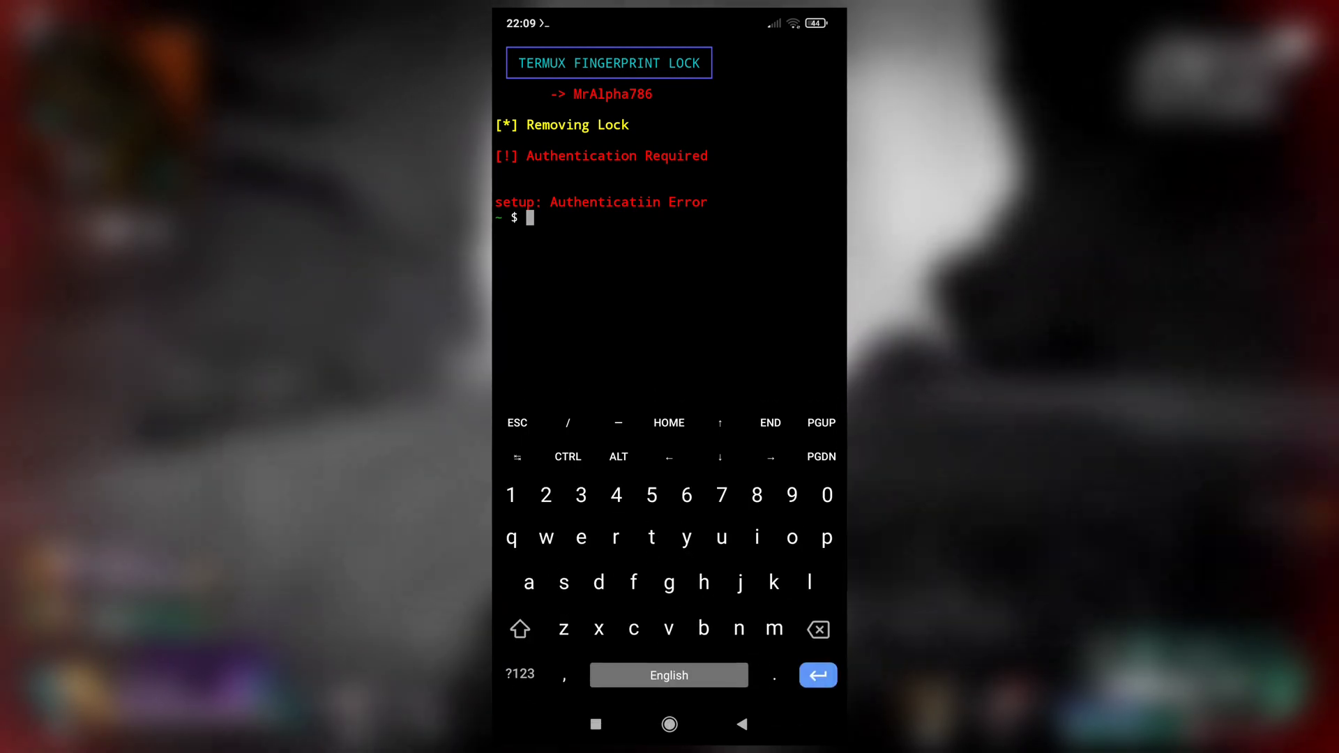
Run 'bash setup' to remove the lock, then pull down the Termux session notification
text(bash setup)
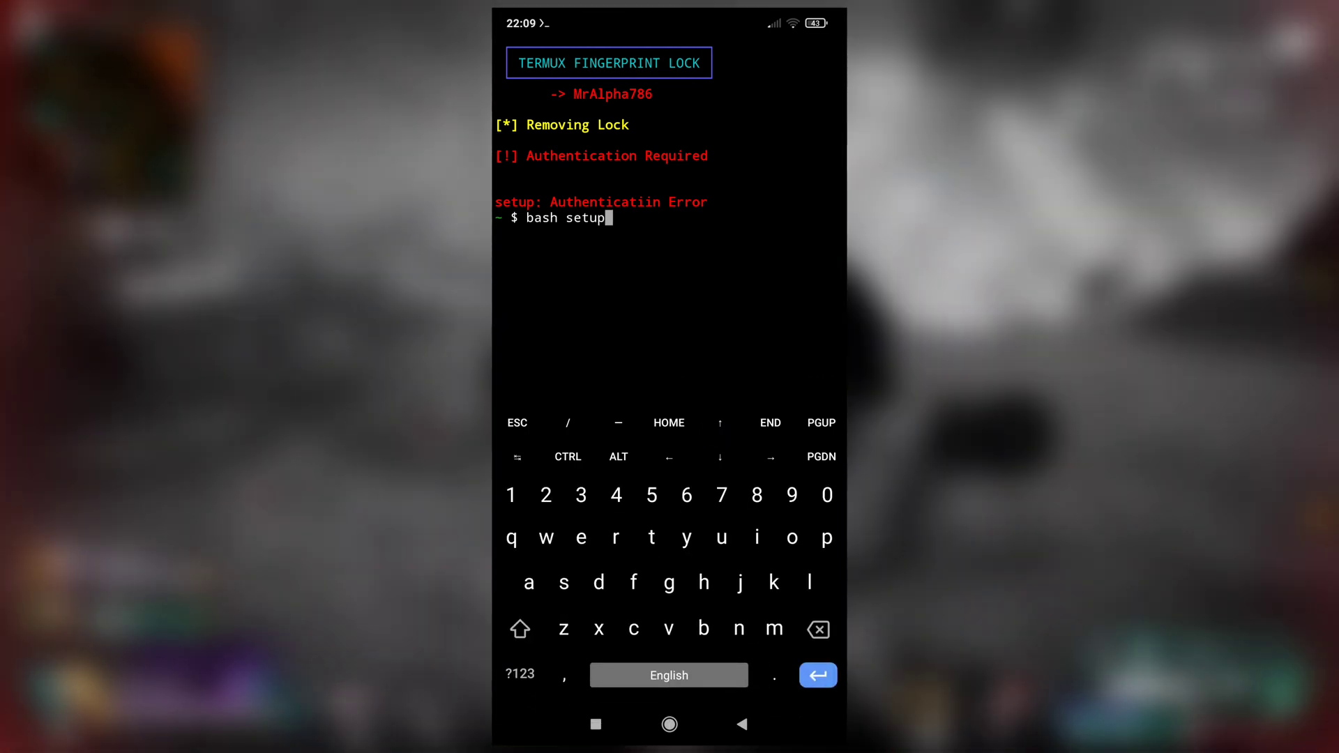
key(Return)
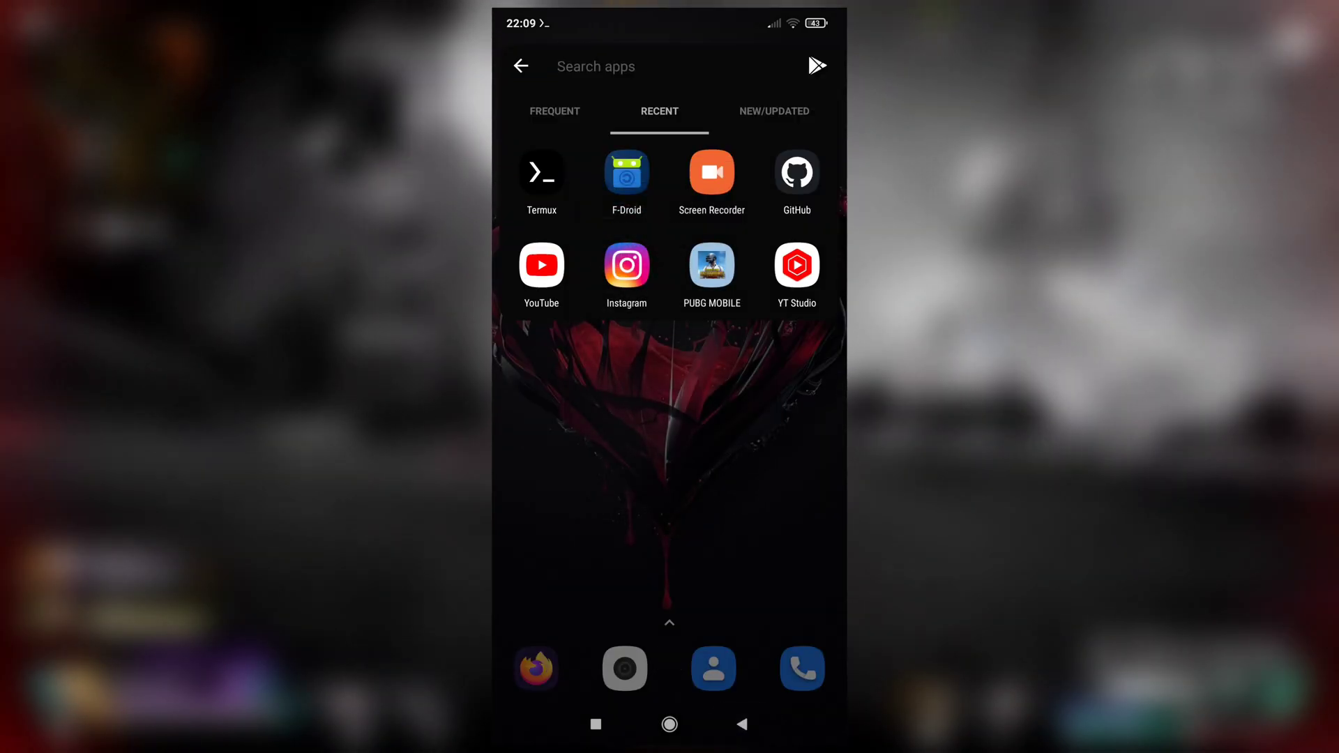
scroll(down, 3)
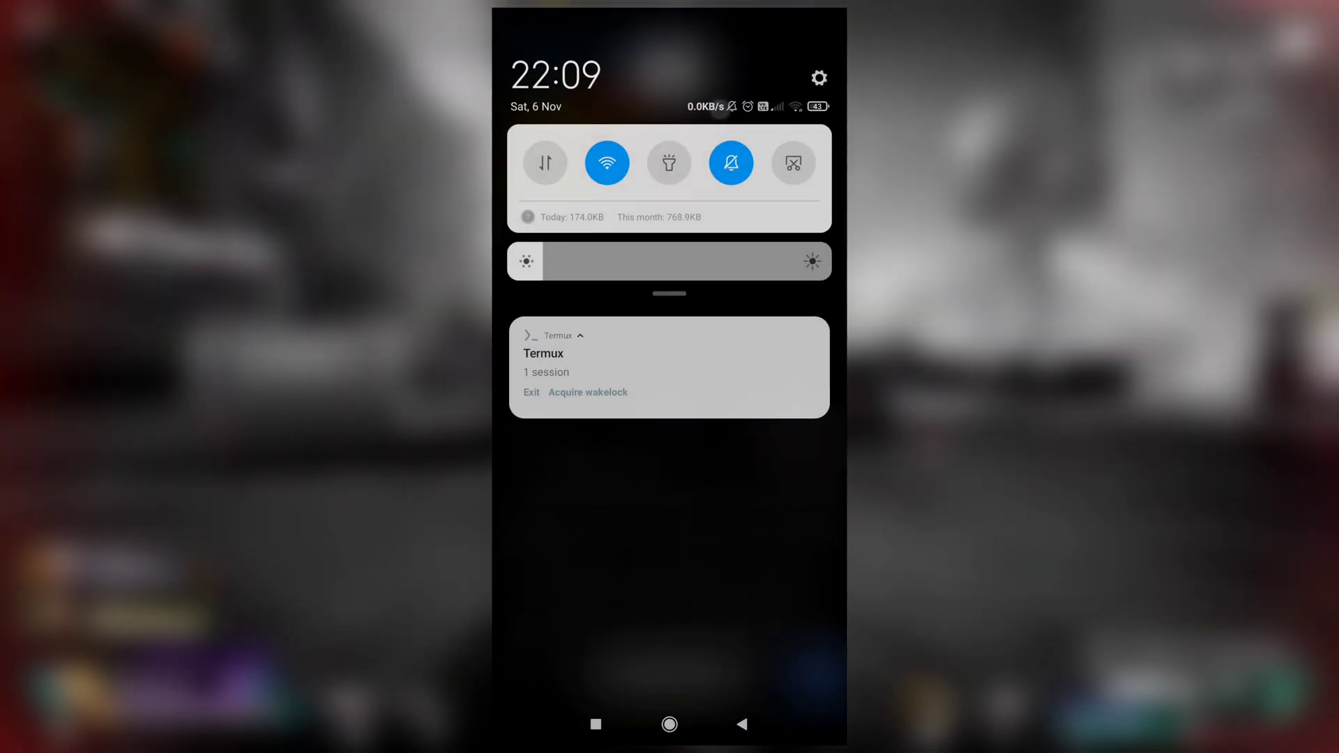